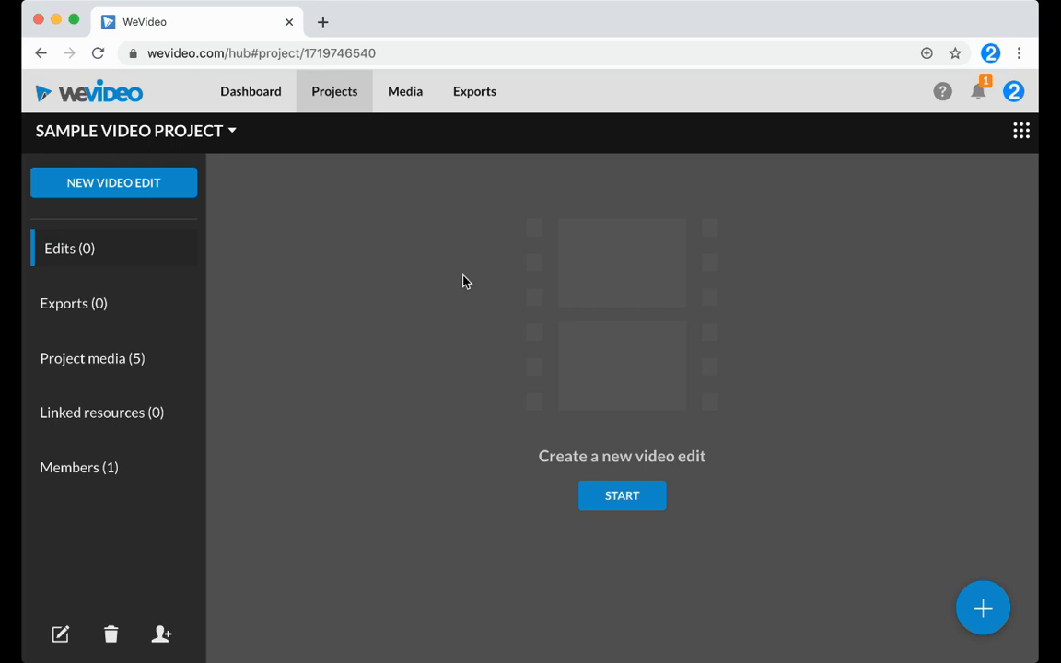
mouse_move(274, 242)
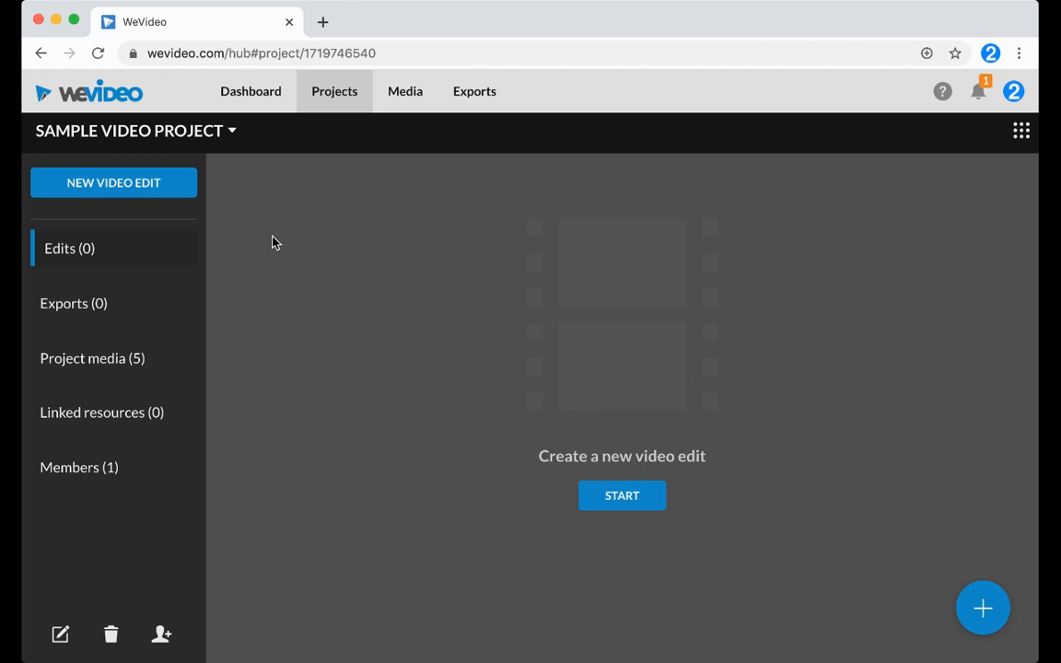
mouse_move(161, 190)
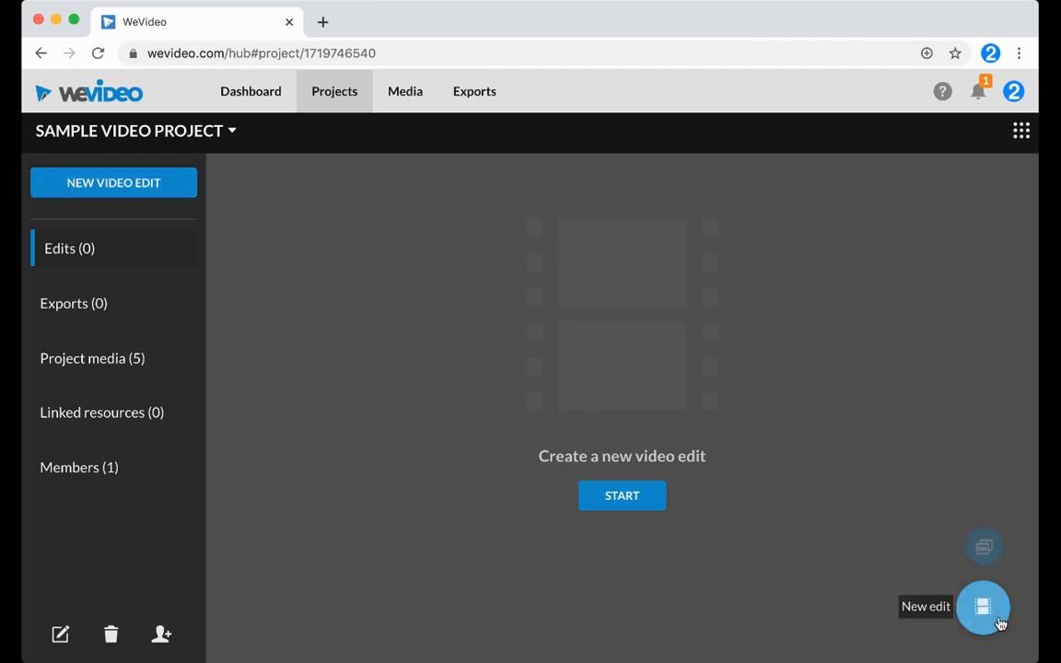
Open the Create a new edit dialog with Blank edit selected.
click(983, 612)
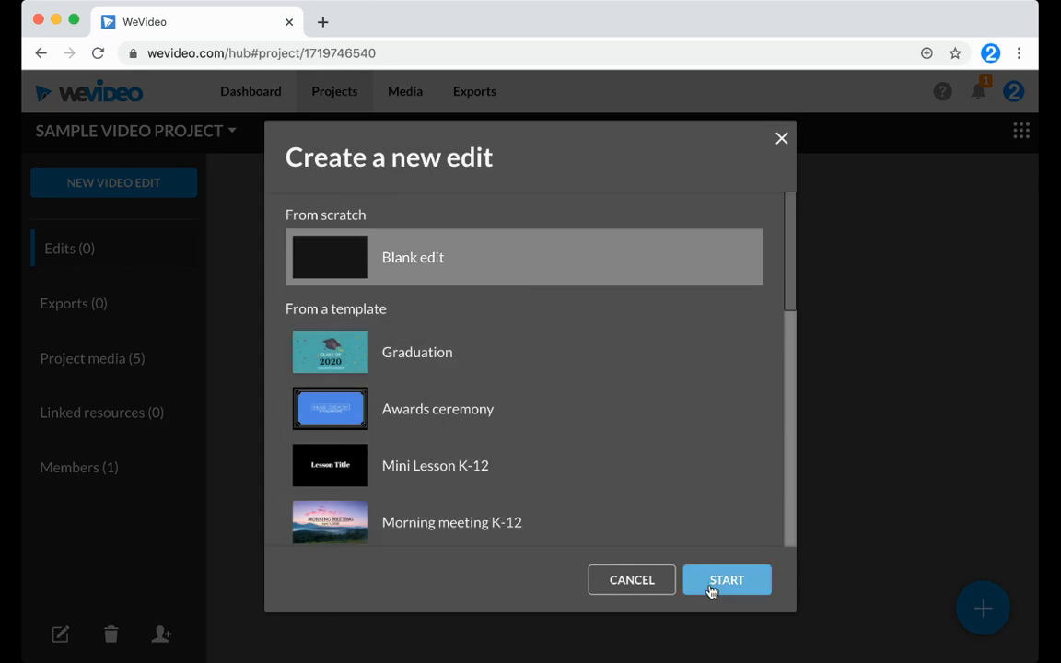
Start a blank edit titled My Video with an empty timeline.
click(726, 580)
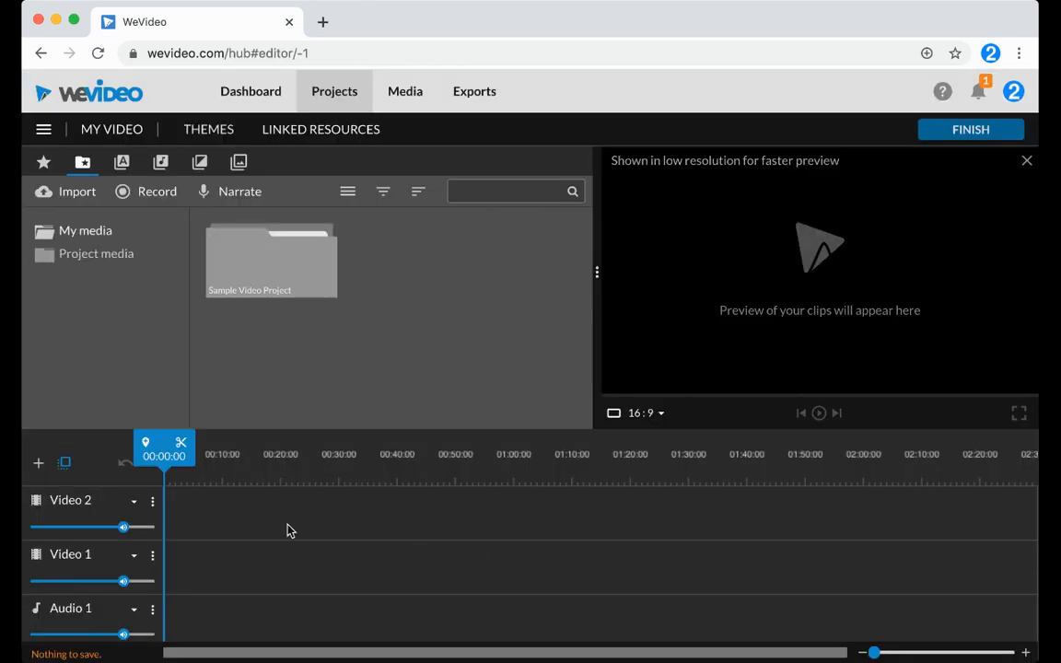
mouse_move(201, 524)
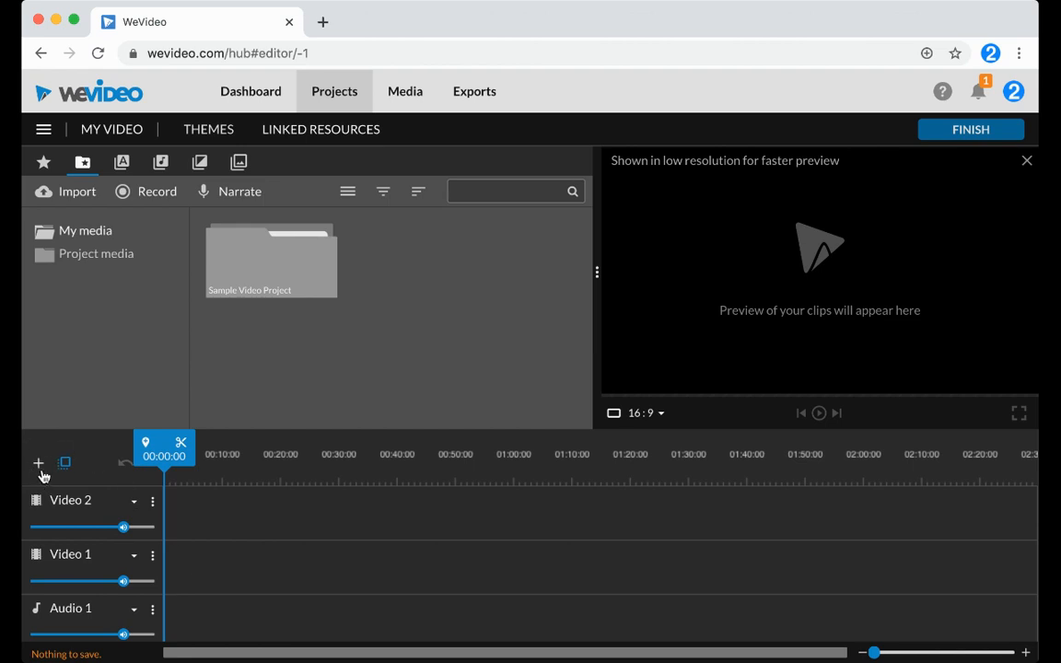
mouse_move(290, 525)
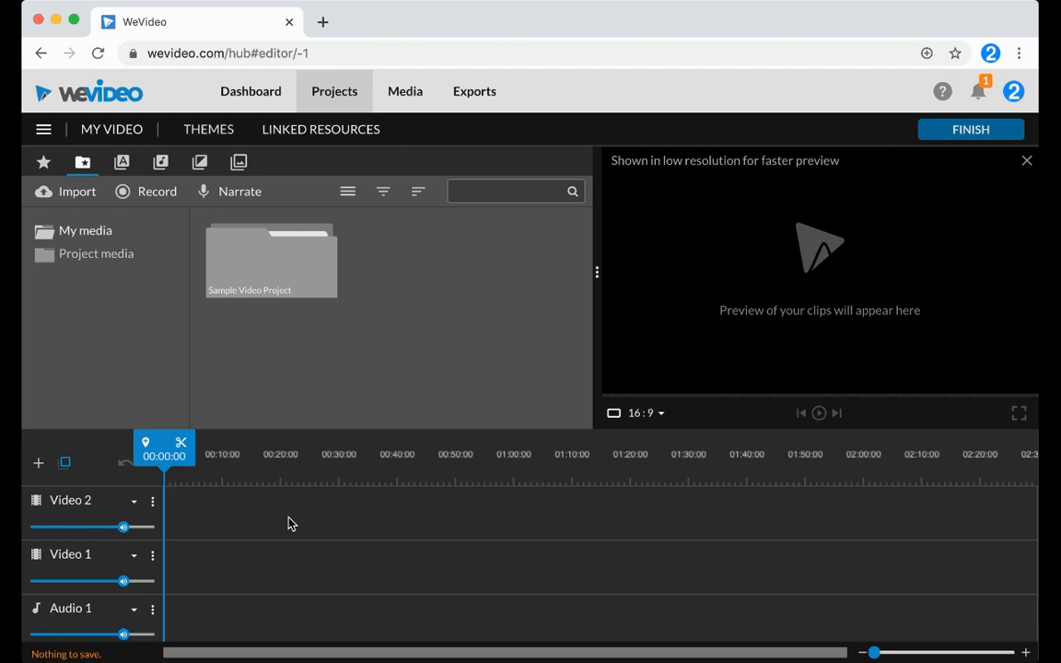
mouse_move(286, 518)
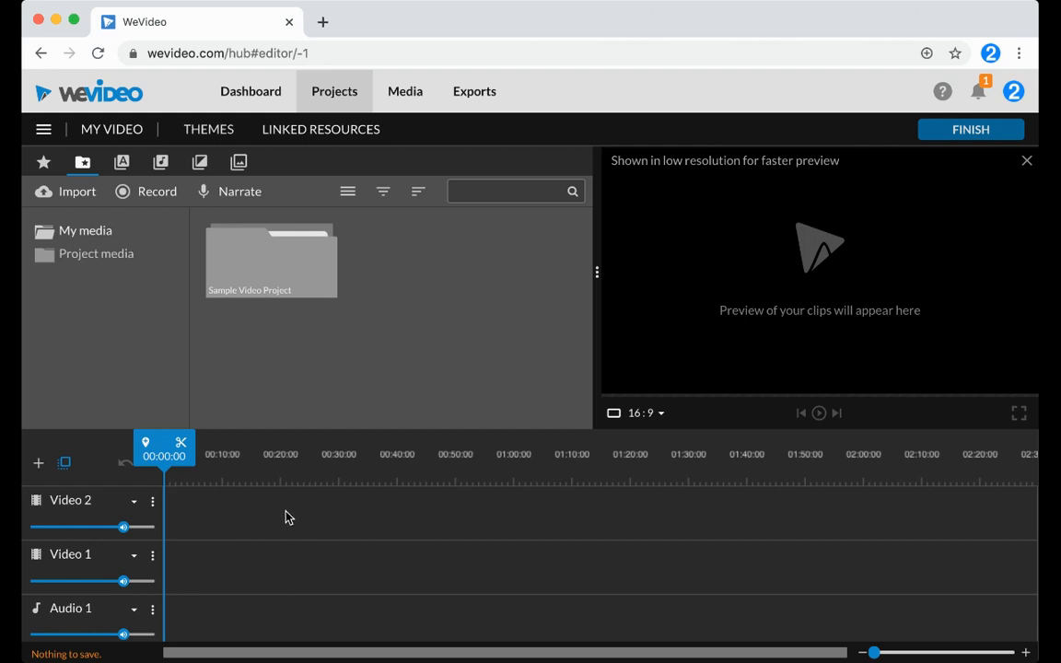
mouse_move(267, 631)
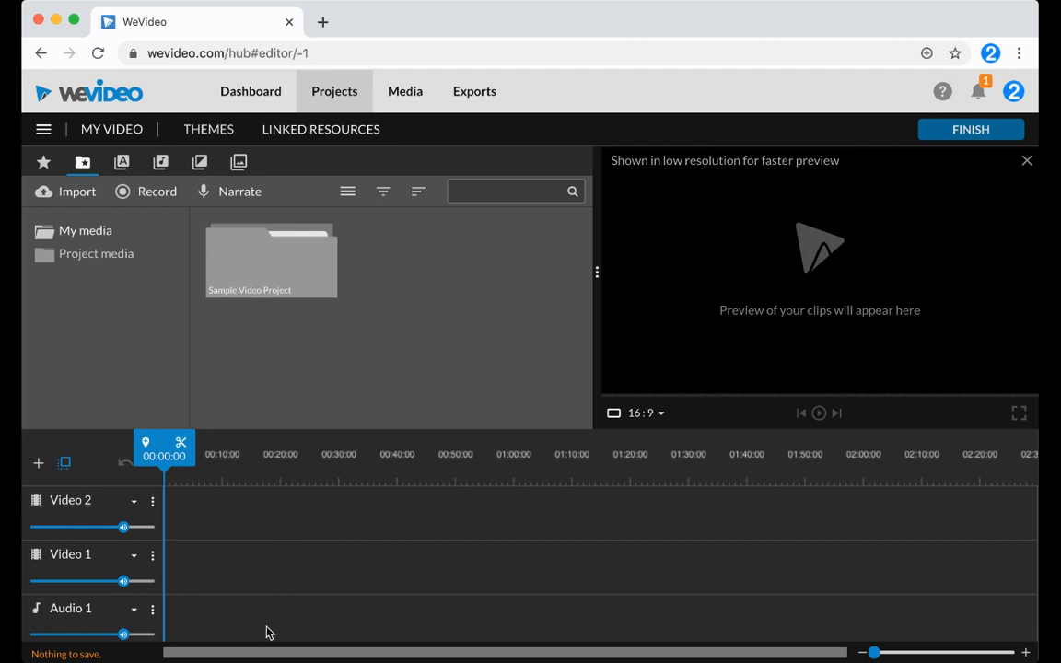
mouse_move(139, 278)
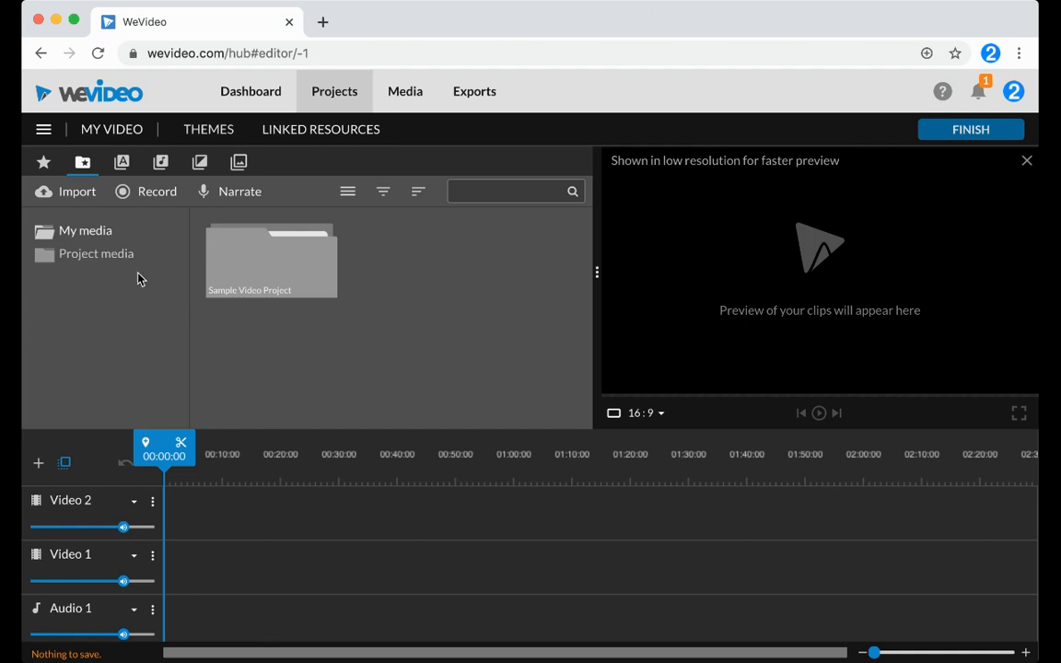
List the Project media folder, showing the microphone and boy images.
click(96, 253)
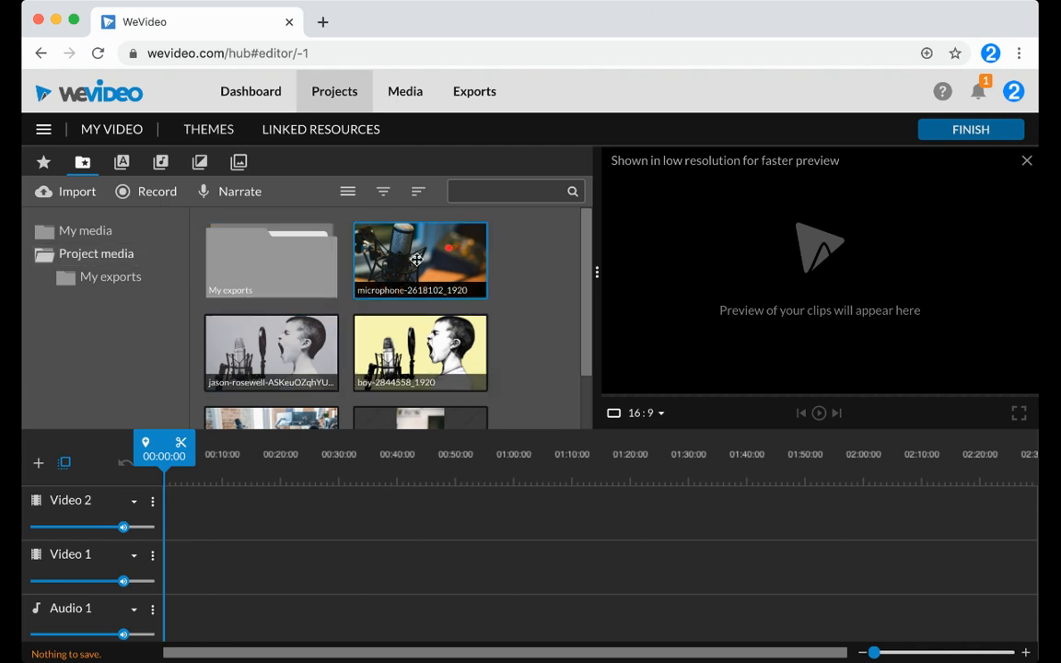
mouse_move(423, 266)
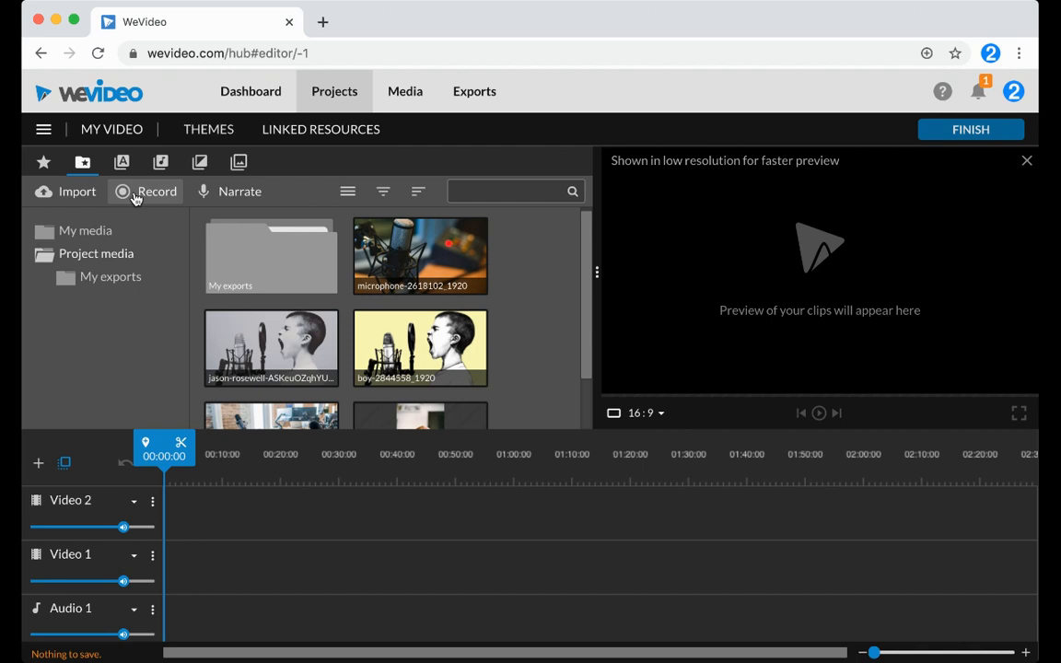
Browse the Record options and pick Screen as the recording source.
click(145, 191)
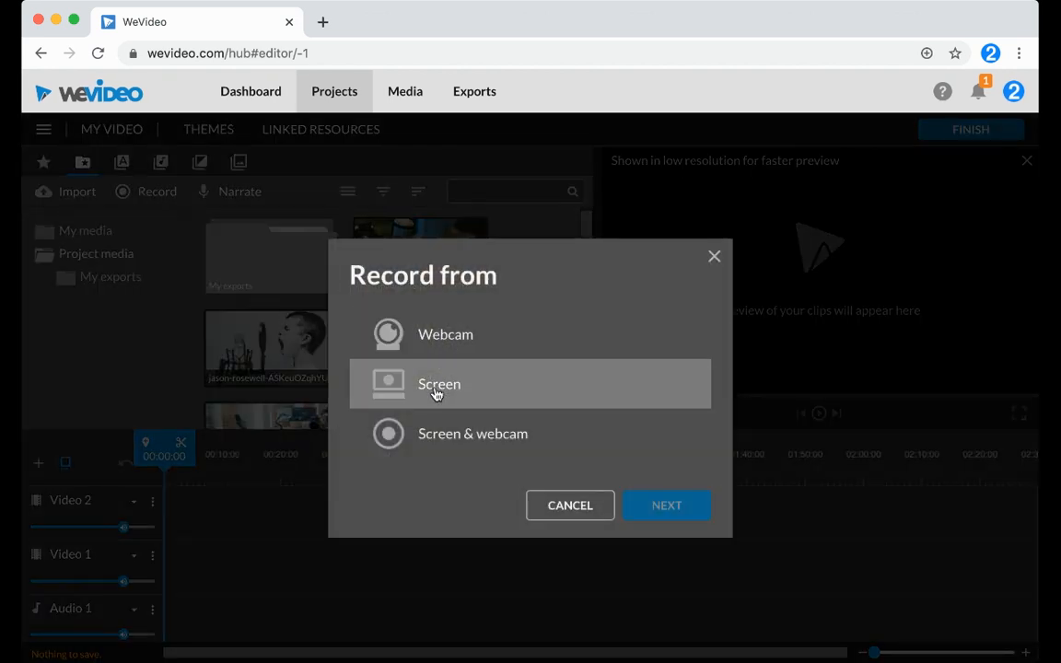
click(569, 505)
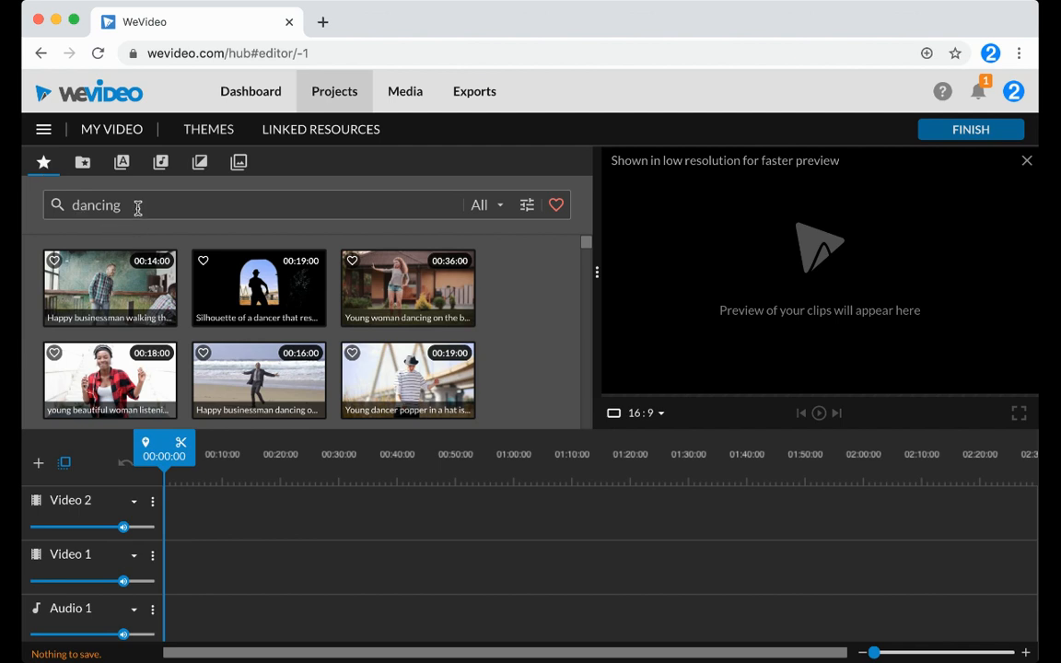
Preview the businessman-dancing-in-office stock clip and scroll the results.
click(99, 287)
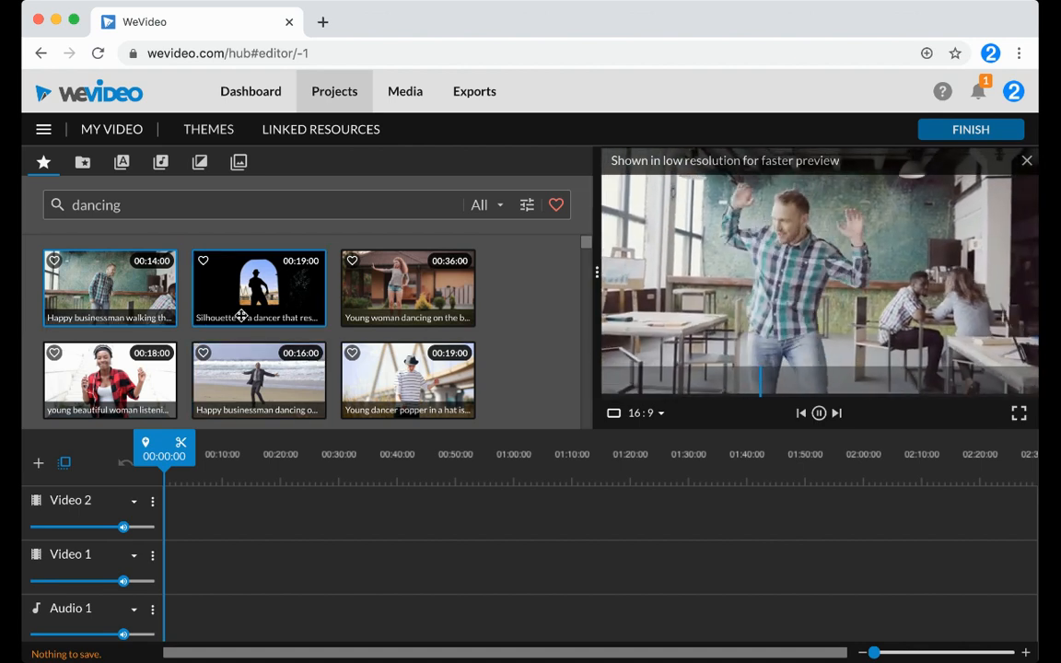
scroll(down, 3)
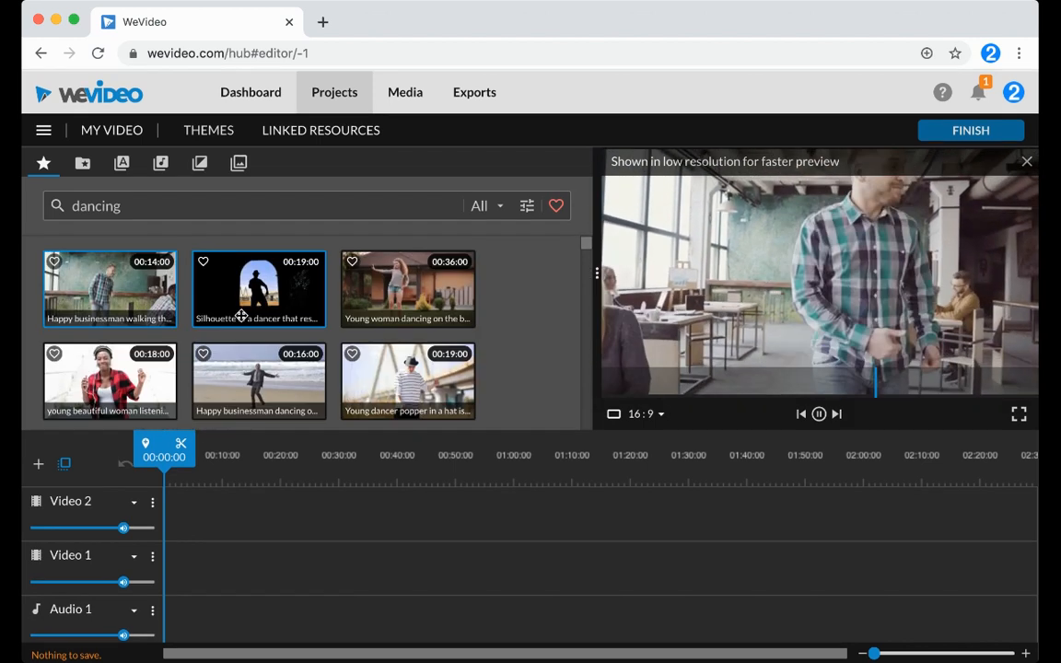
Go from My media to the Media page, then to the Projects list.
click(82, 163)
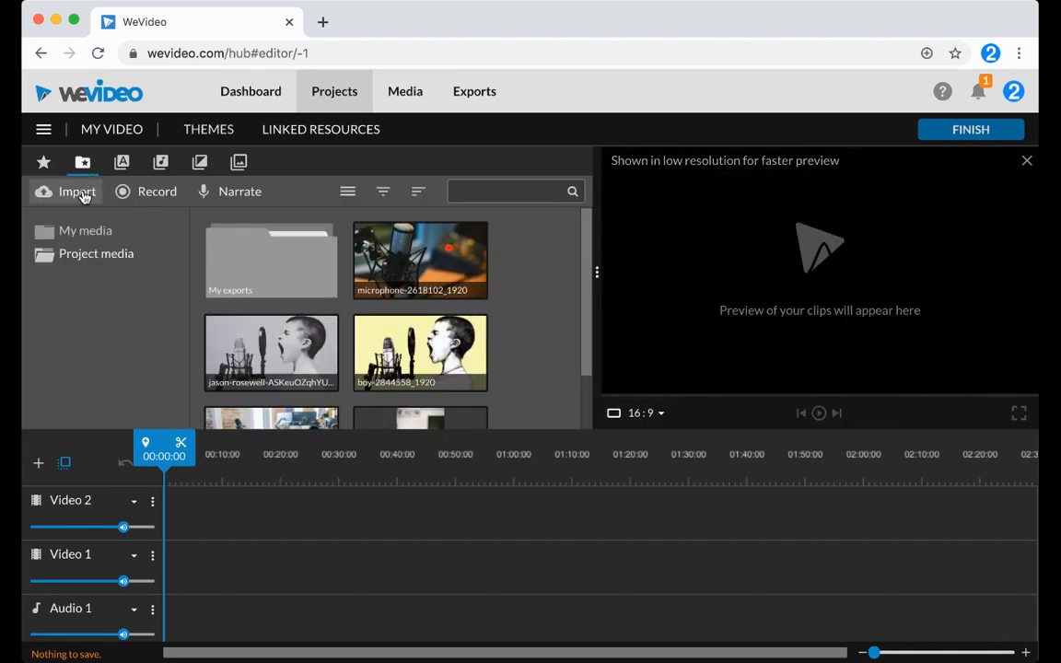
mouse_move(86, 253)
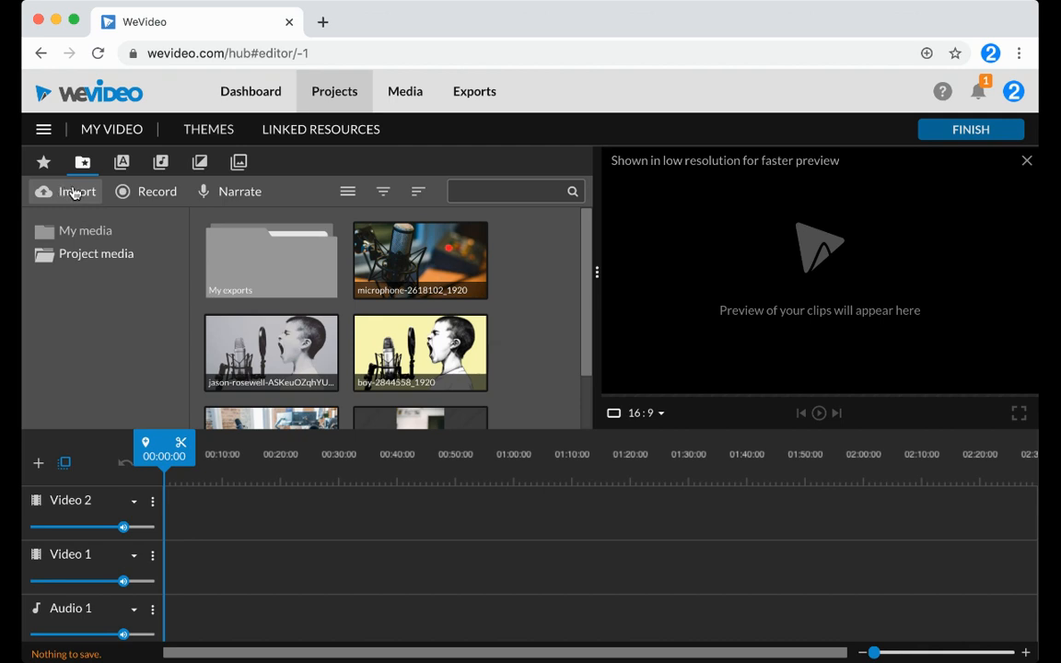
click(404, 91)
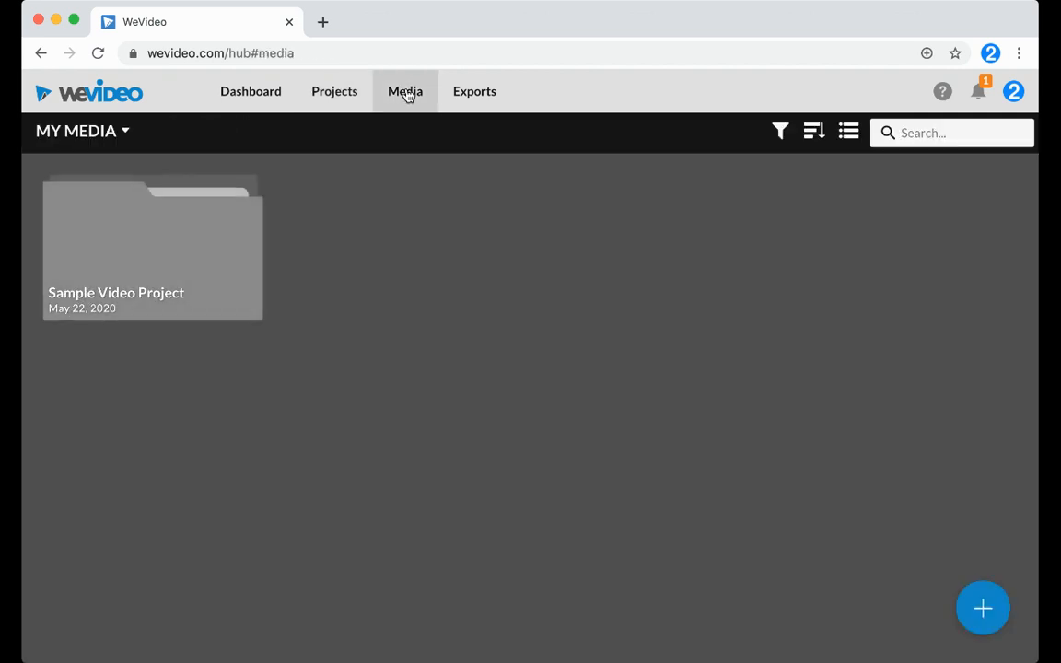
mouse_move(349, 122)
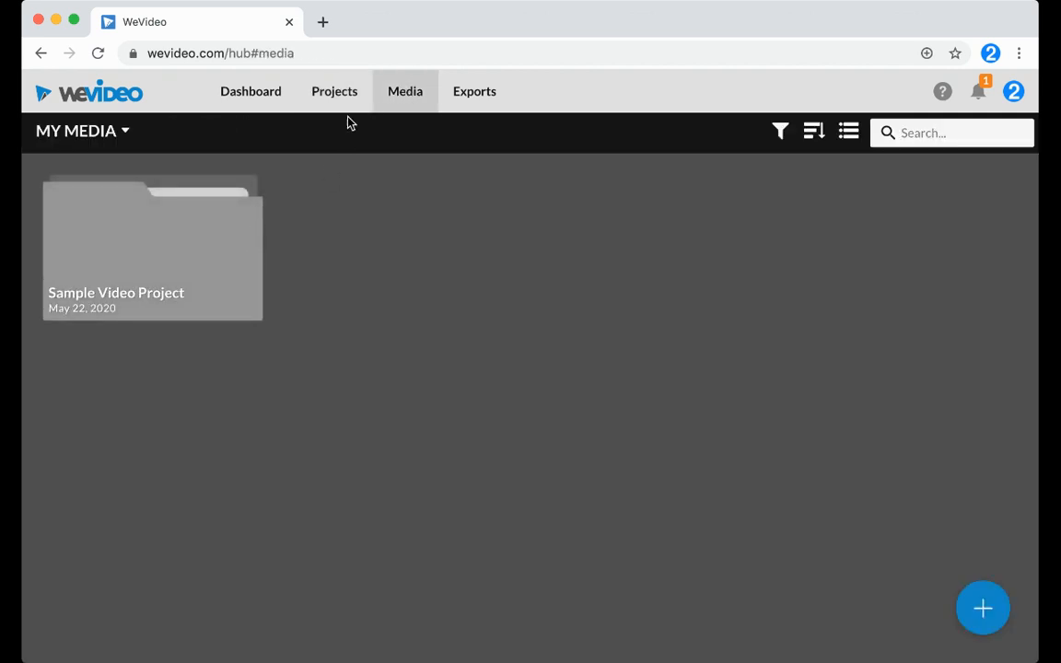
click(334, 91)
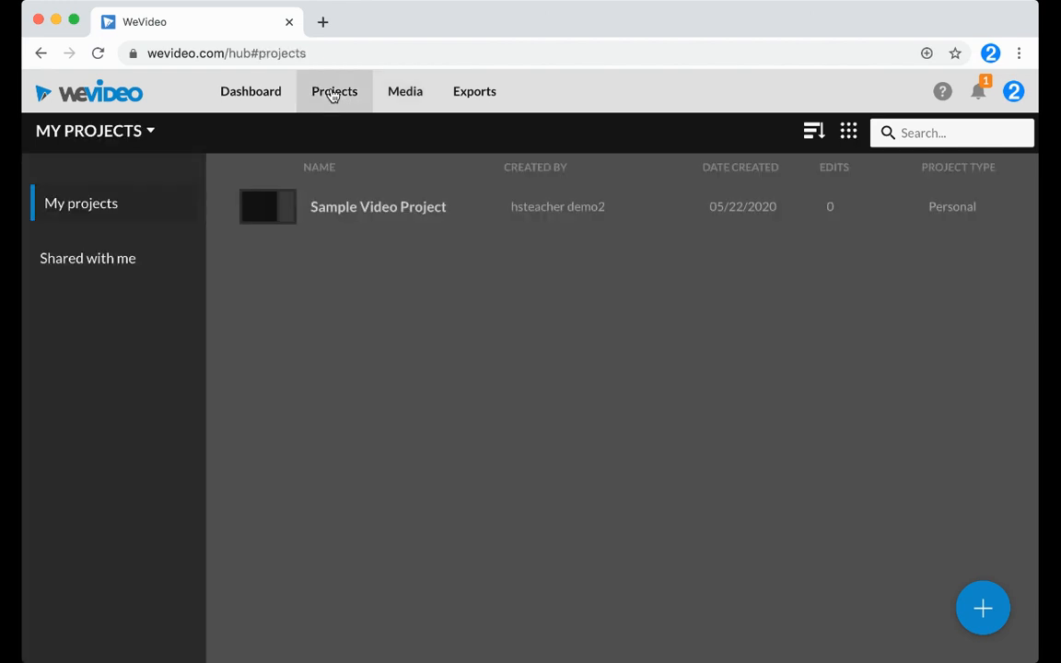